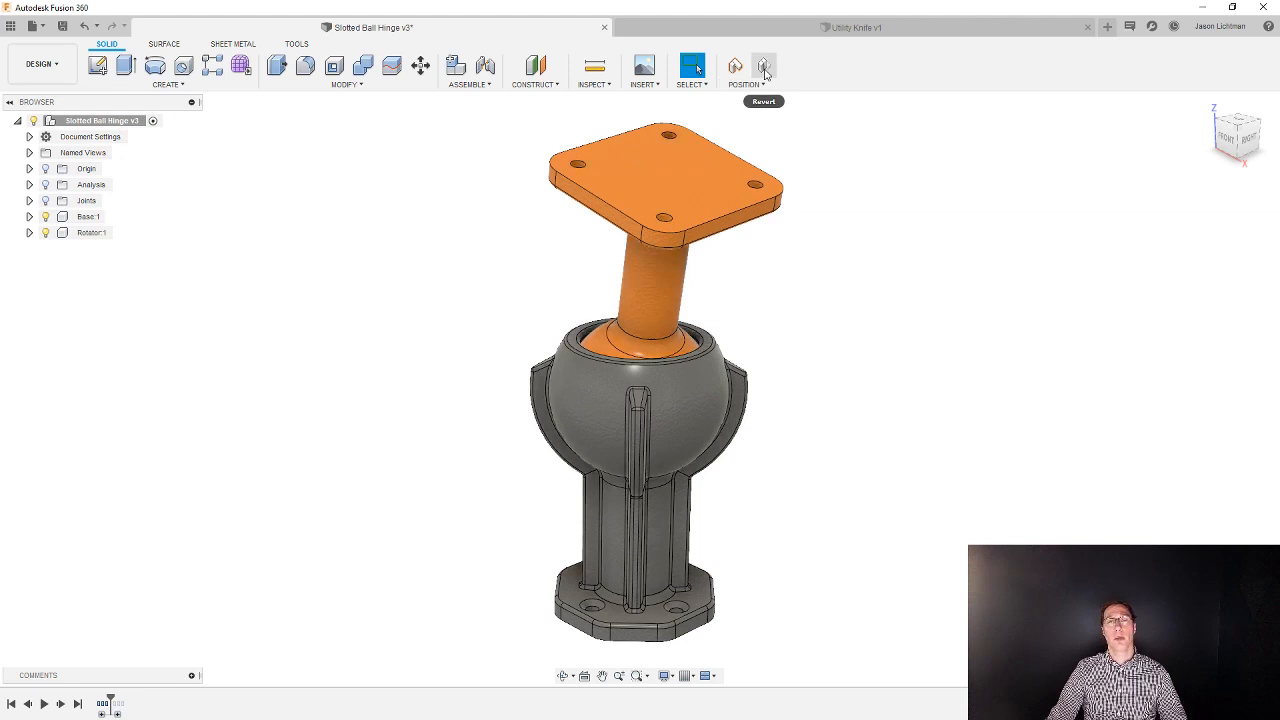
Step: Revert the orange rotor to its earlier tilted pose, plate leaning left
left_click(765, 67)
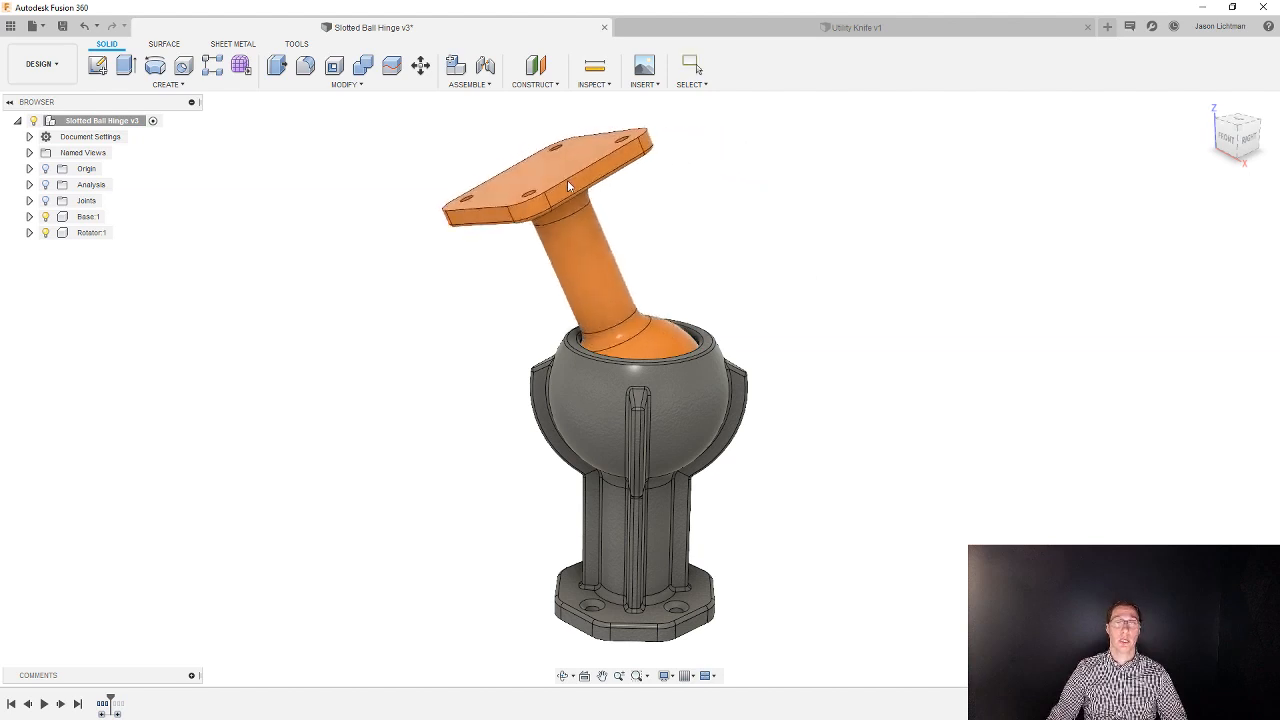
Step: Select the orange rotor to record its left-leaning pose as a position
left_click(691, 65)
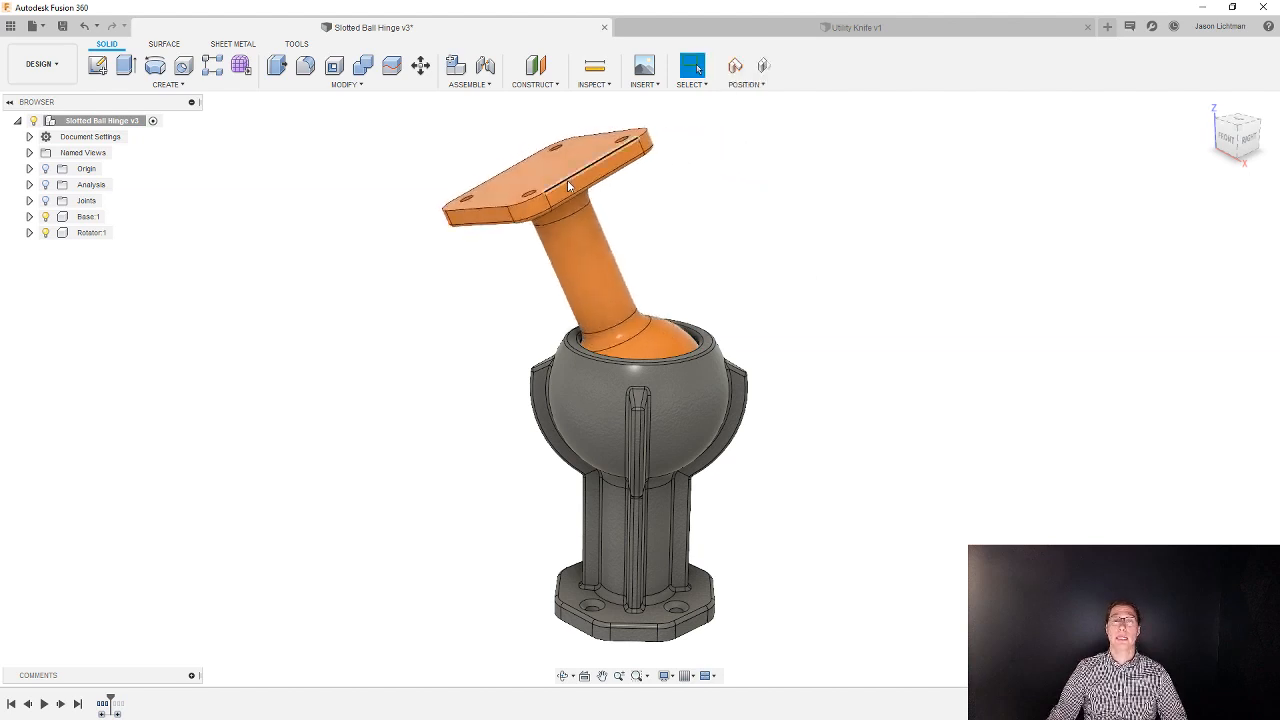
mouse_move(687, 224)
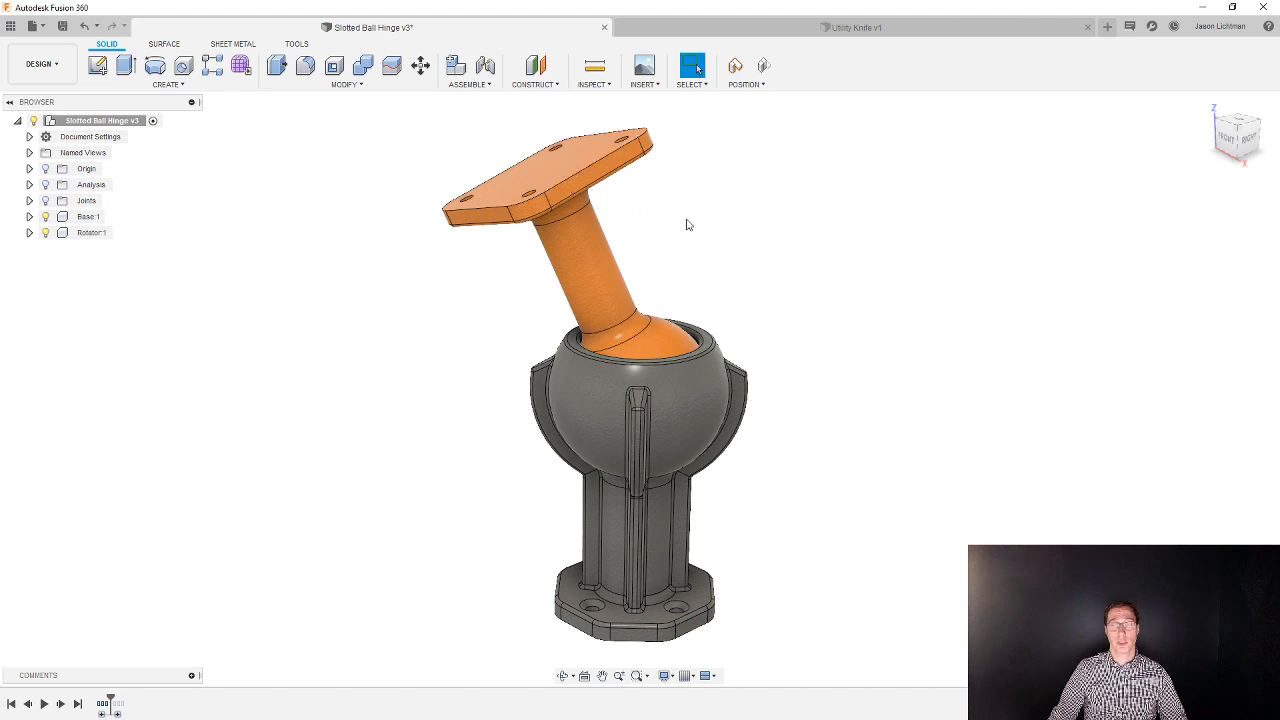
mouse_move(734, 163)
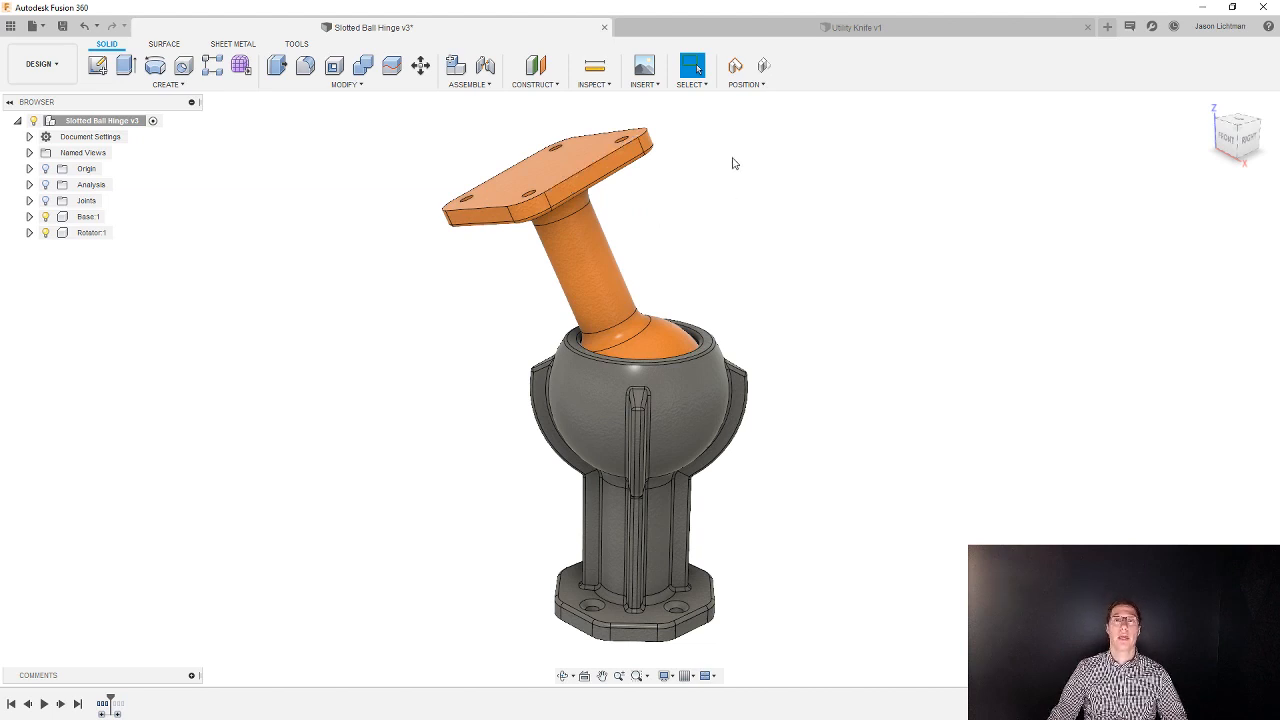
mouse_move(735, 67)
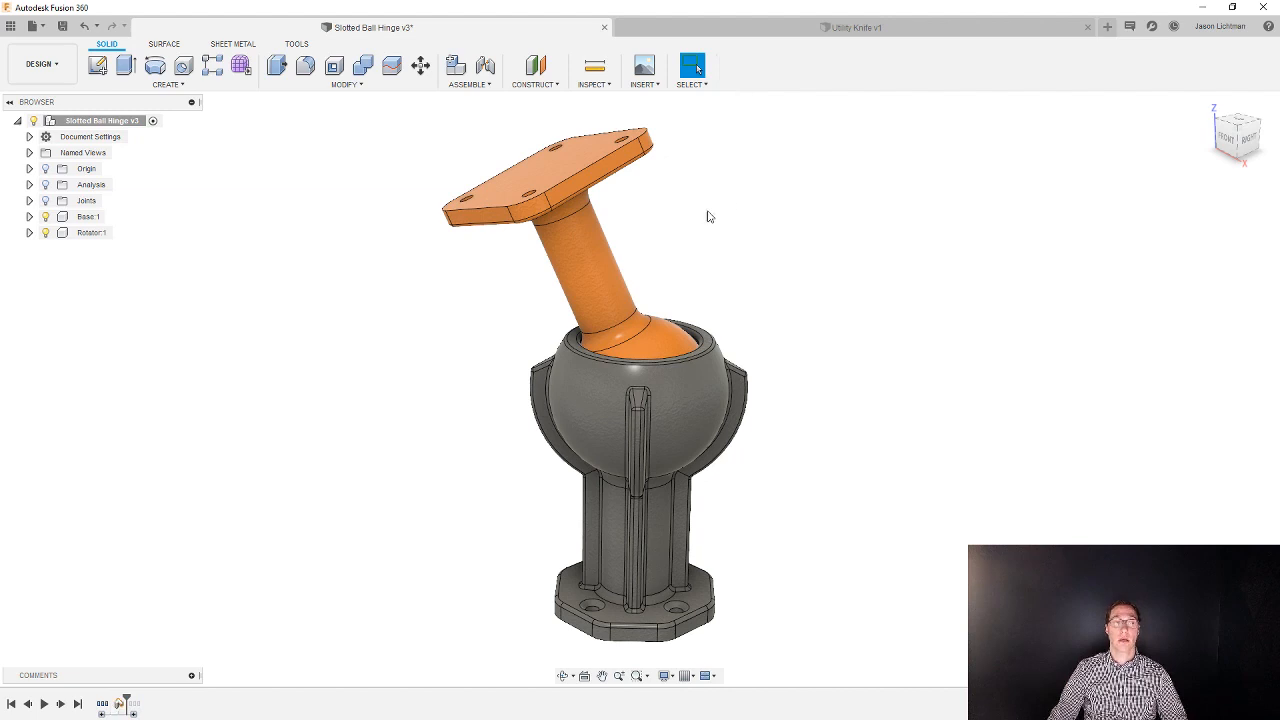
Step: Grab the orange rotor to set up a new right-leaning pose
left_click(118, 703)
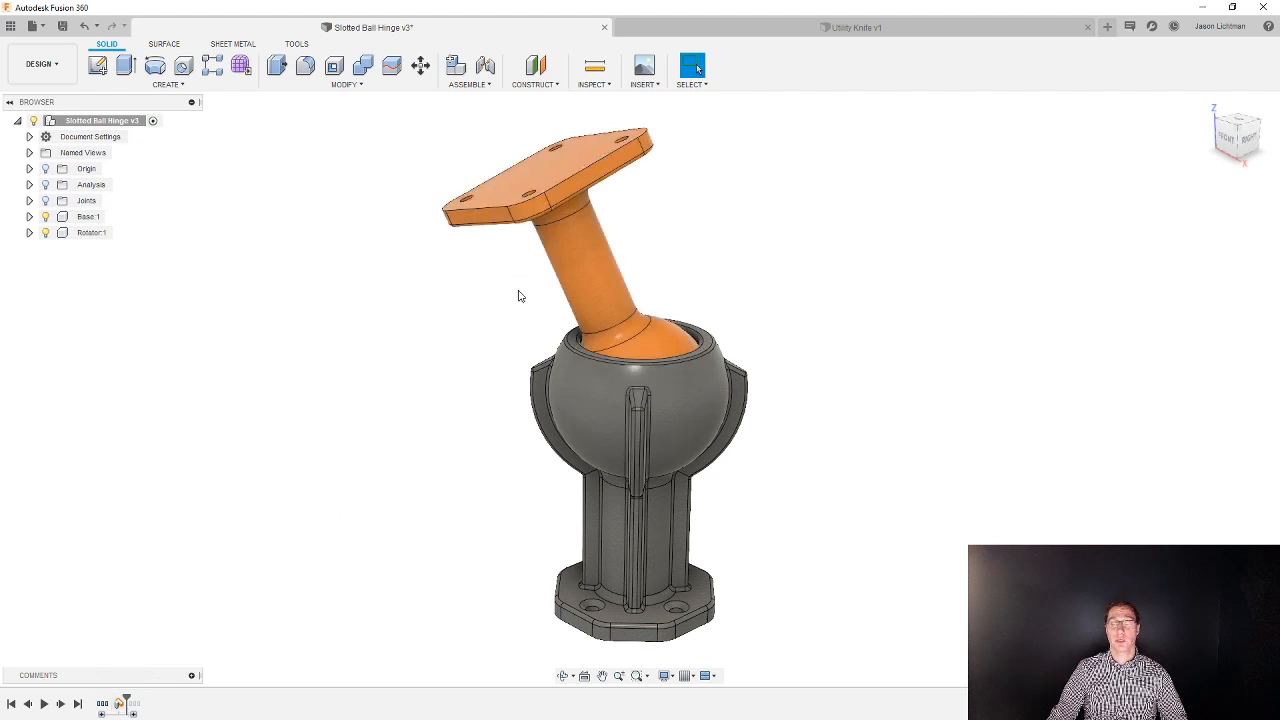
mouse_move(505, 324)
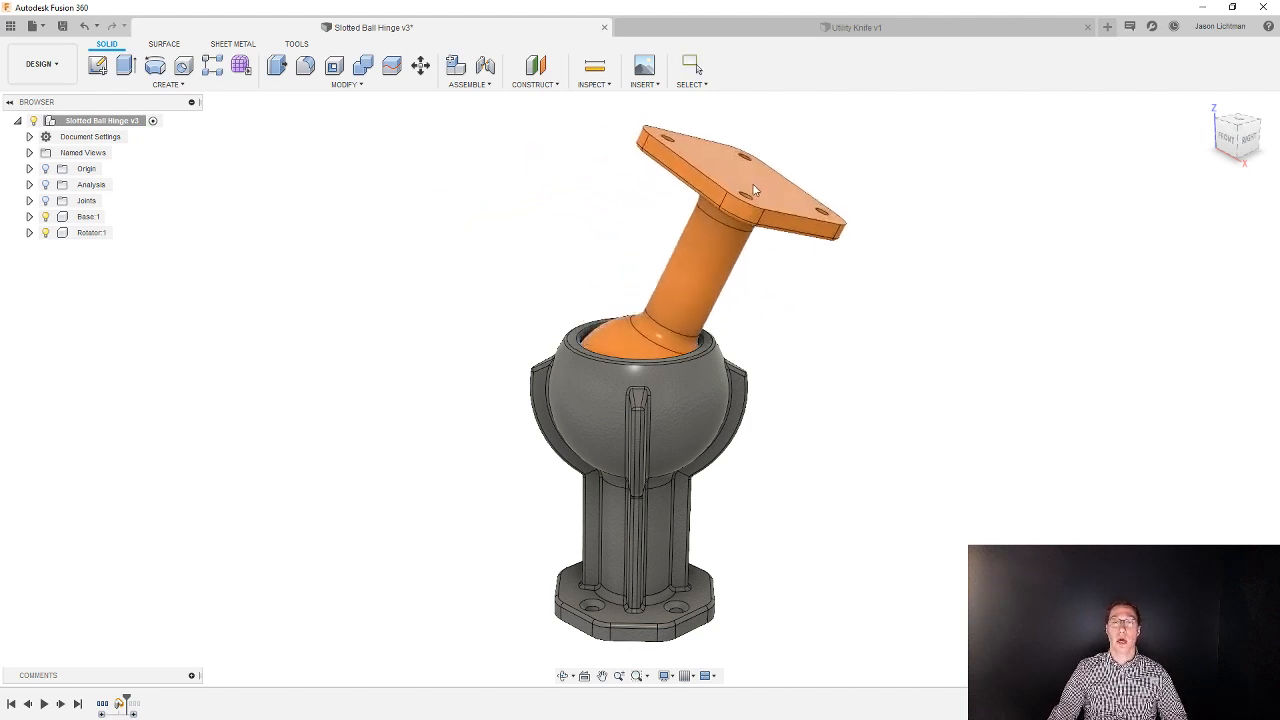
mouse_move(735, 65)
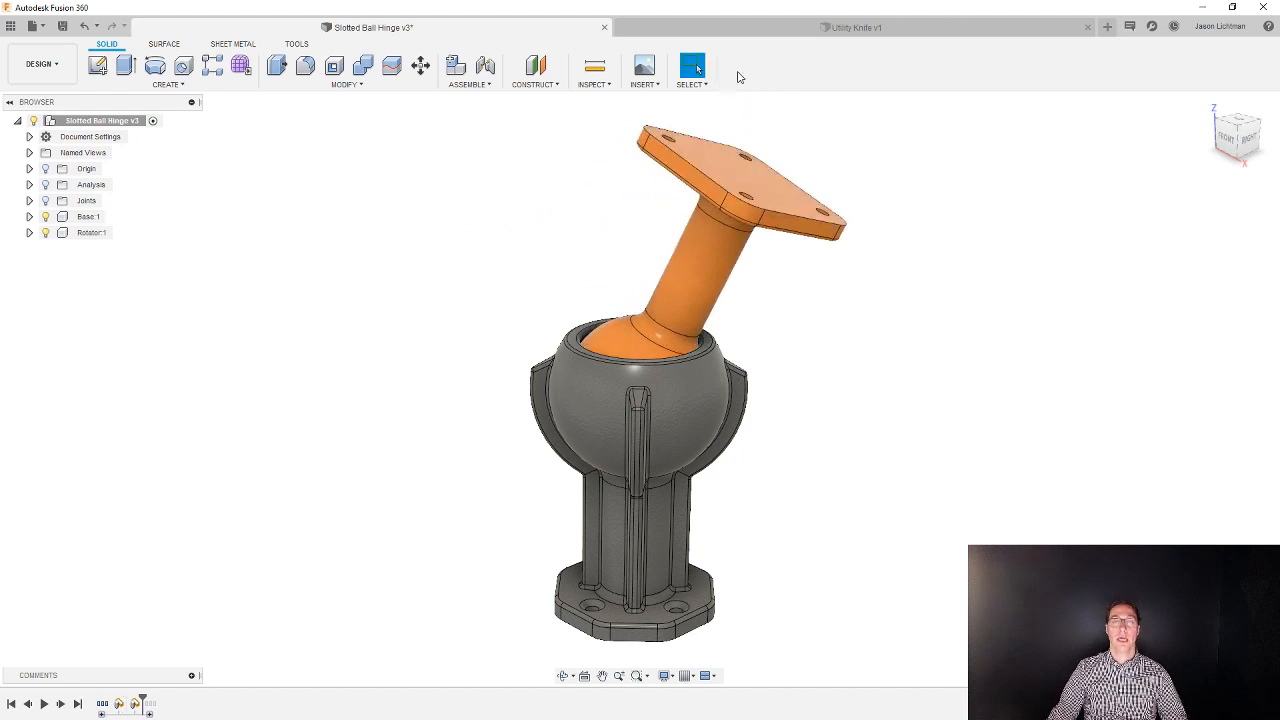
left_click(133, 704)
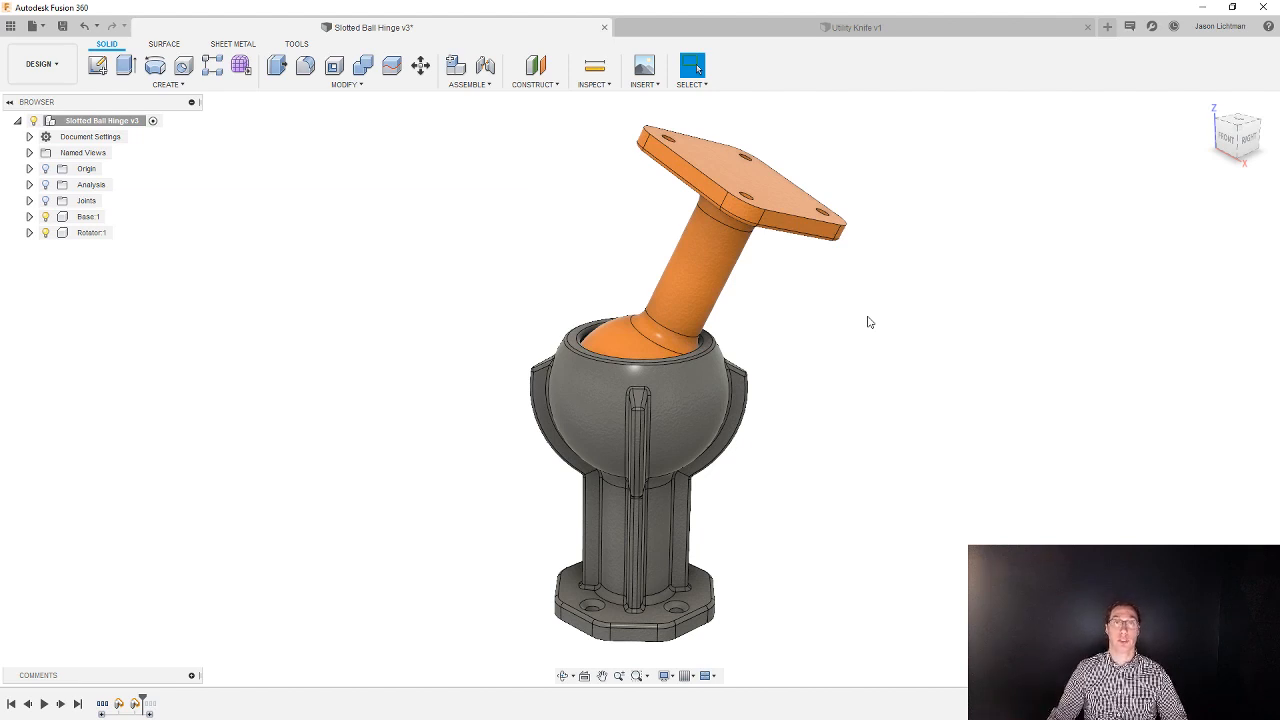
mouse_move(418, 475)
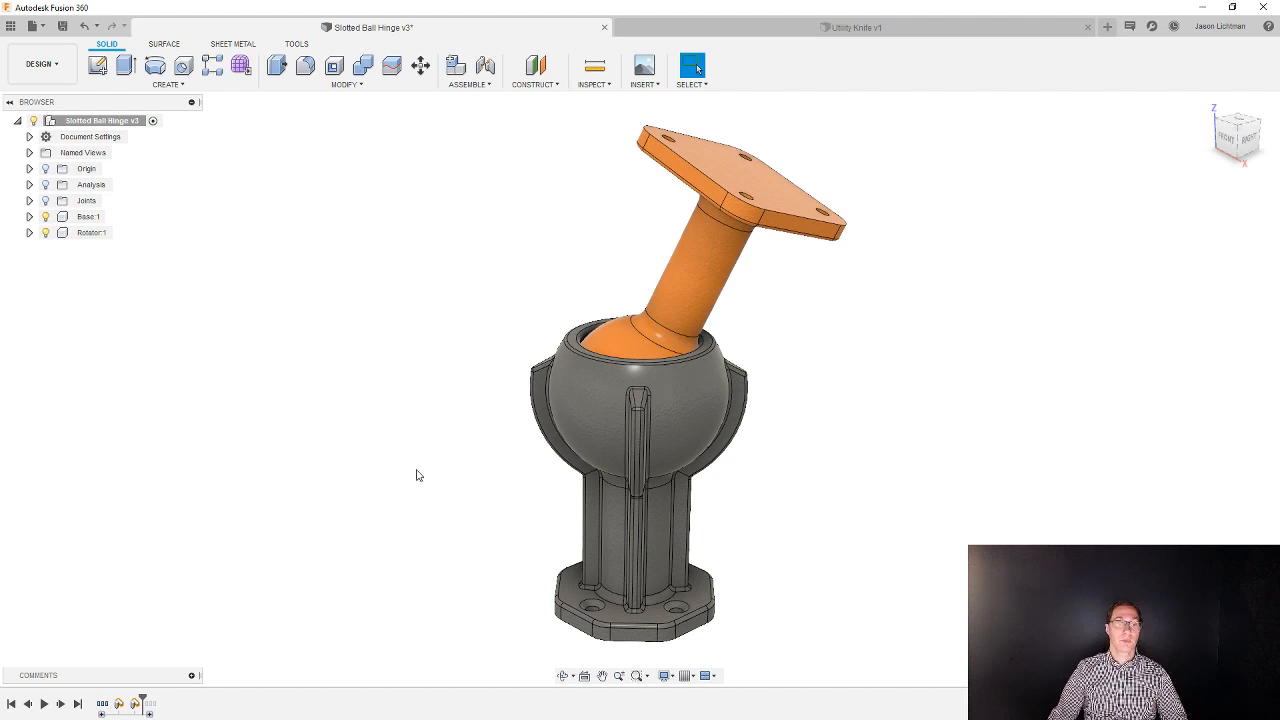